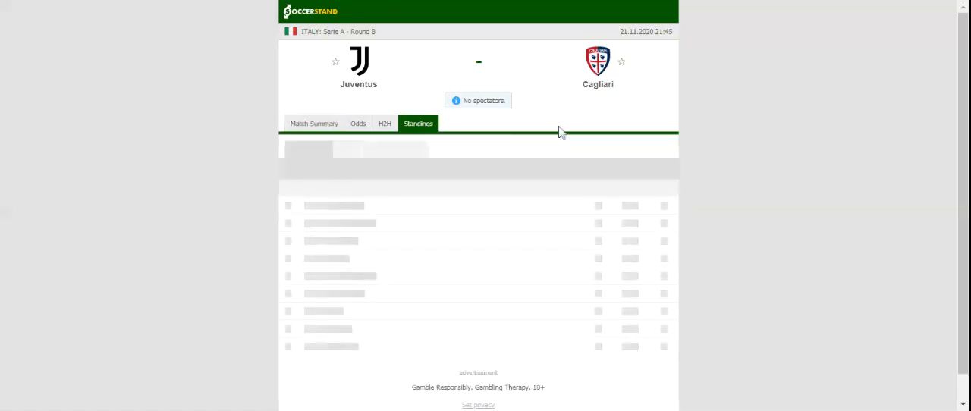
Step: Move from the league Standings to the H2H tab showing Juventus and Cagliari's recent results
{"action": "left_click", "coordinate": [418, 123]}
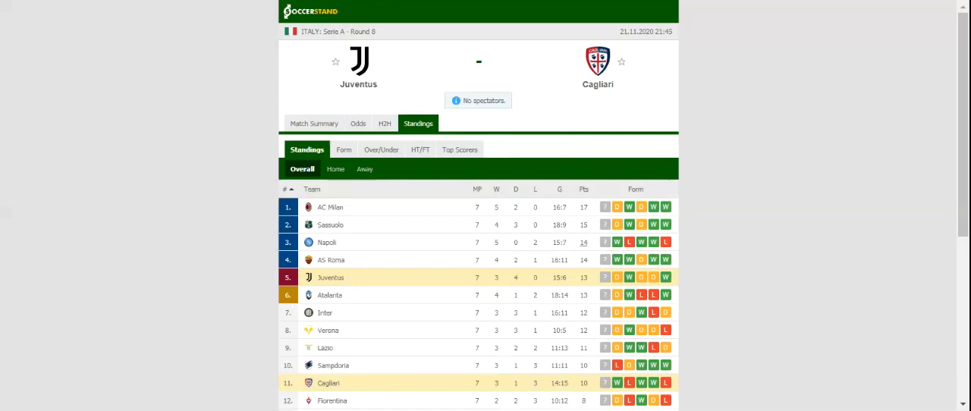
{"action": "left_click", "coordinate": [385, 123]}
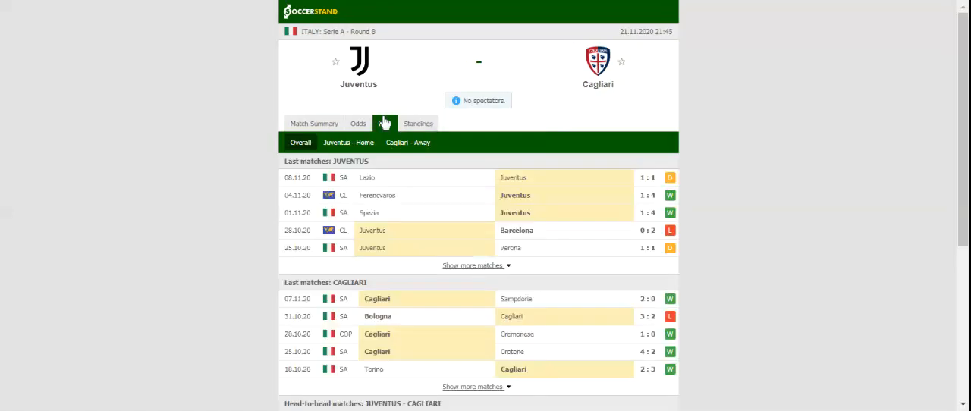
{"action": "left_click", "coordinate": [384, 123]}
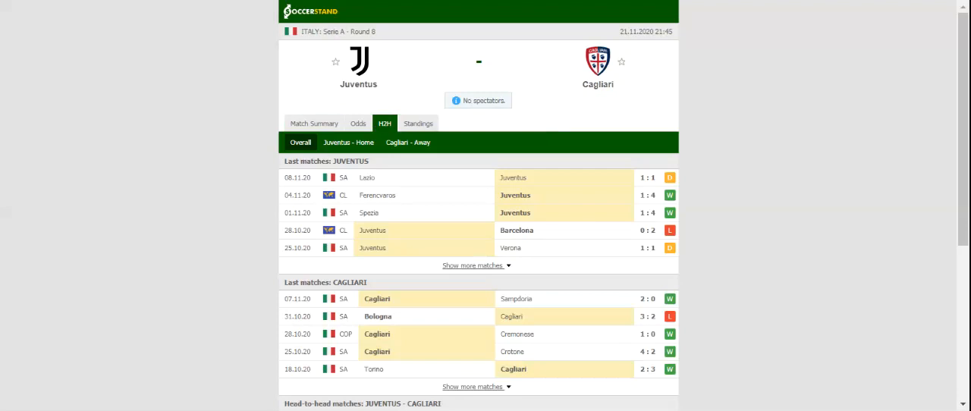